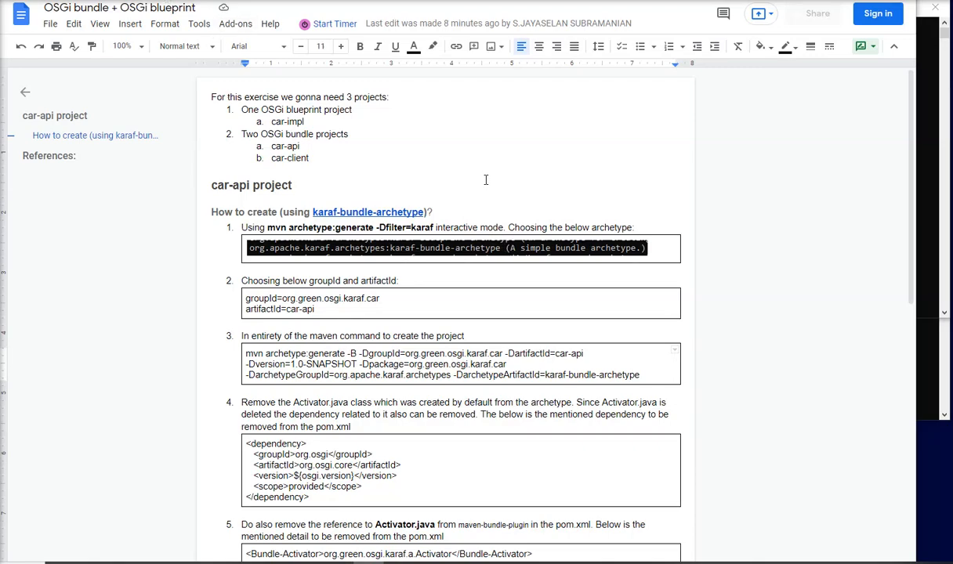
{"action": "mouse_move", "coordinate": [408, 168]}
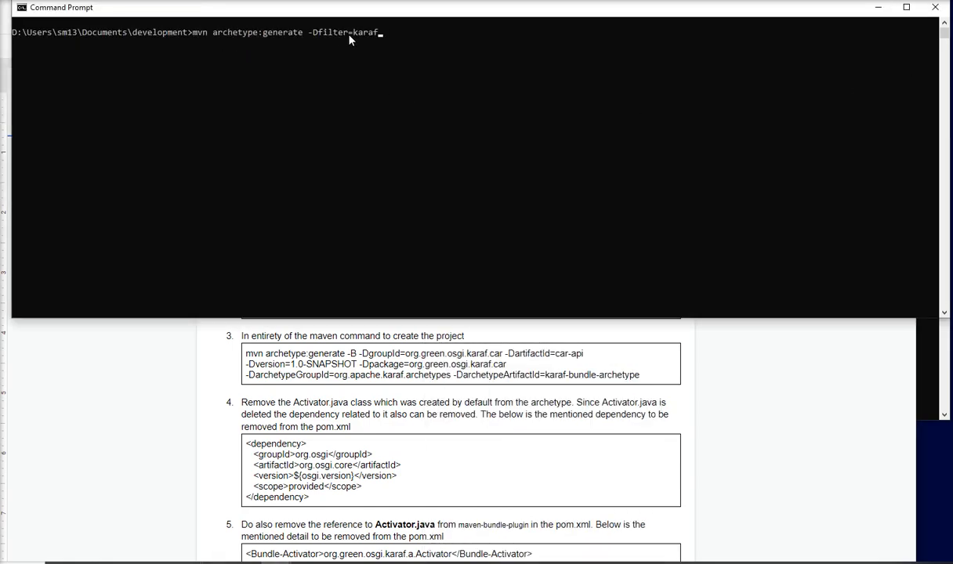
{"action": "mouse_move", "coordinate": [398, 59]}
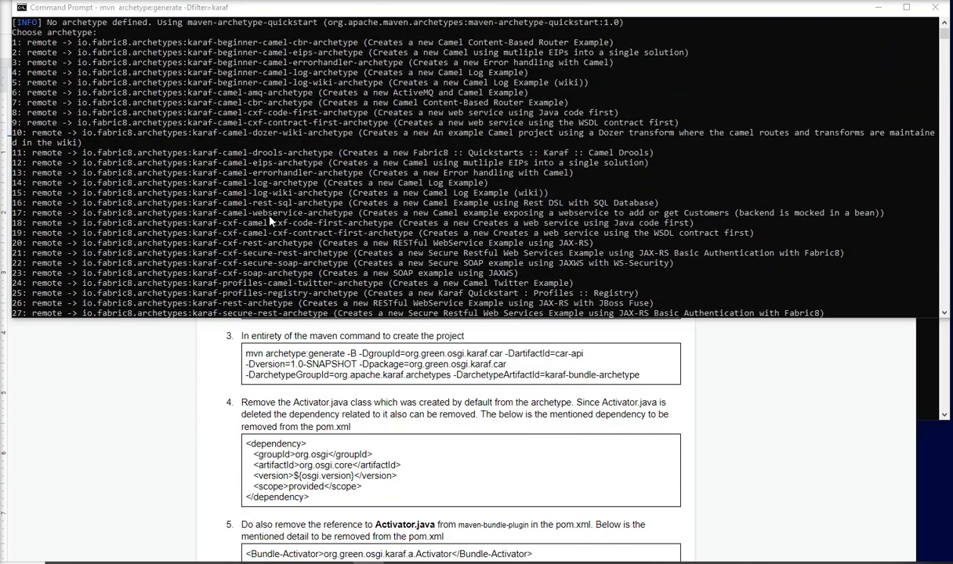
Choose karaf-bundle-archetype (35) and version 4.3.2 (77), then grab the car-api artifact id from the guide
{"action": "scroll", "scroll_direction": "down", "scroll_amount": 3}
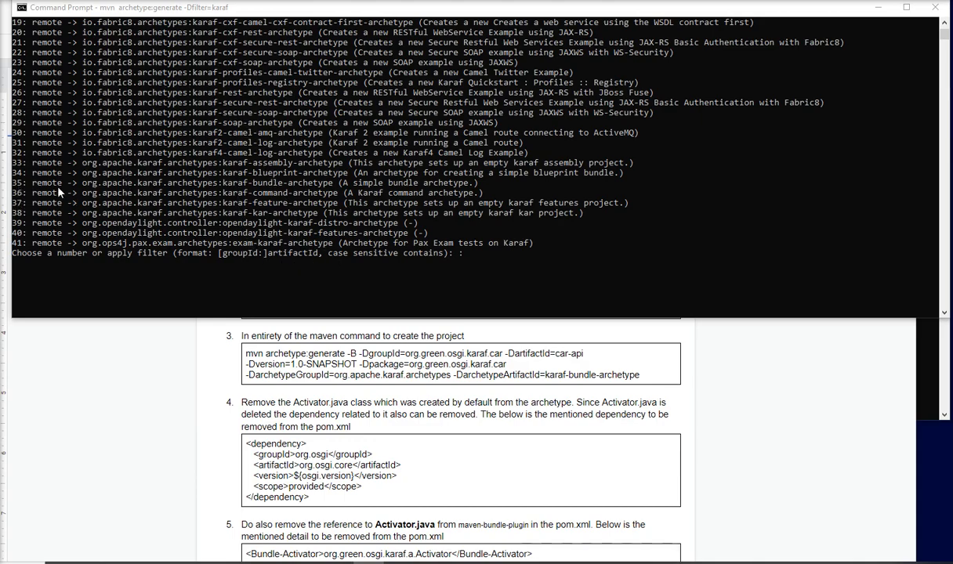
{"action": "type", "text": "35"}
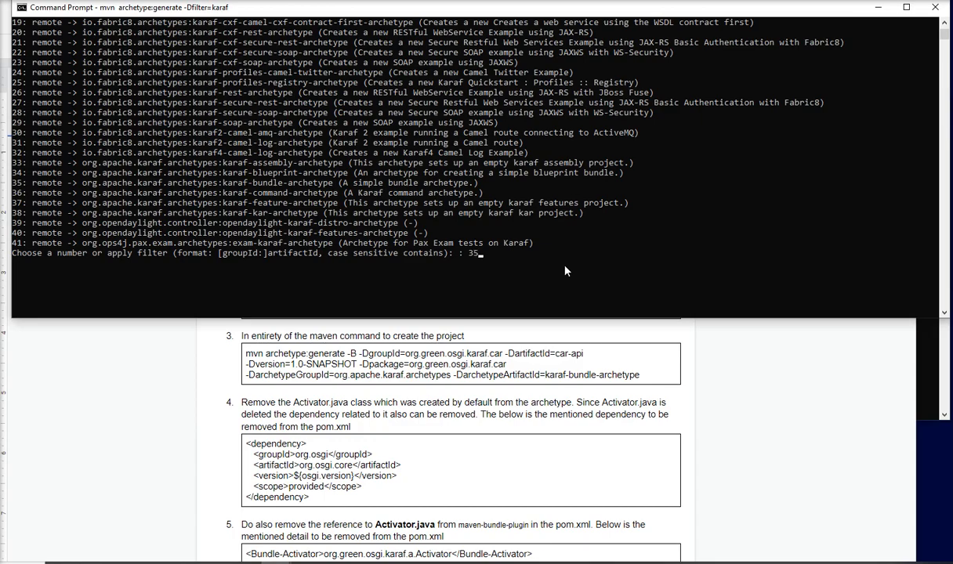
{"action": "key", "text": "Return"}
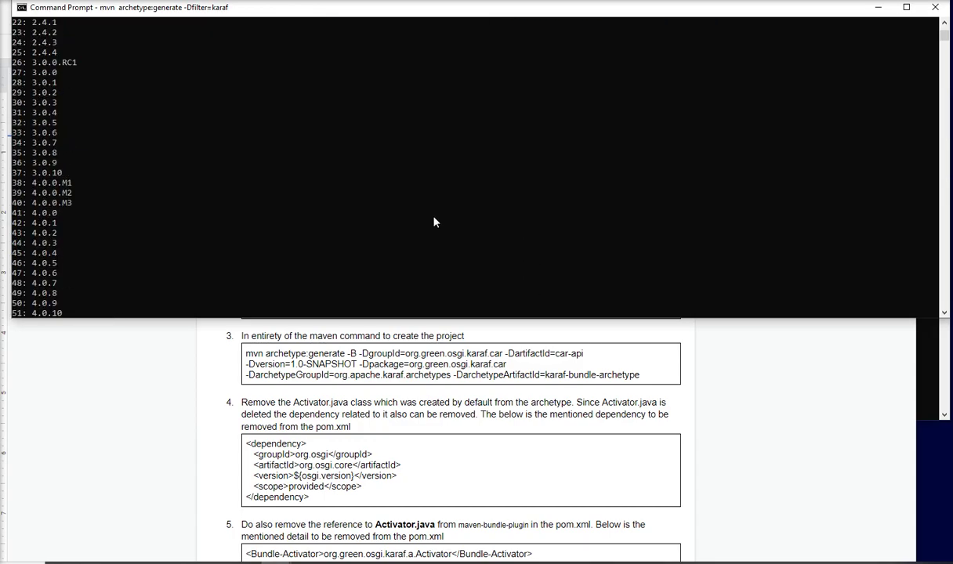
{"action": "type", "text": "77"}
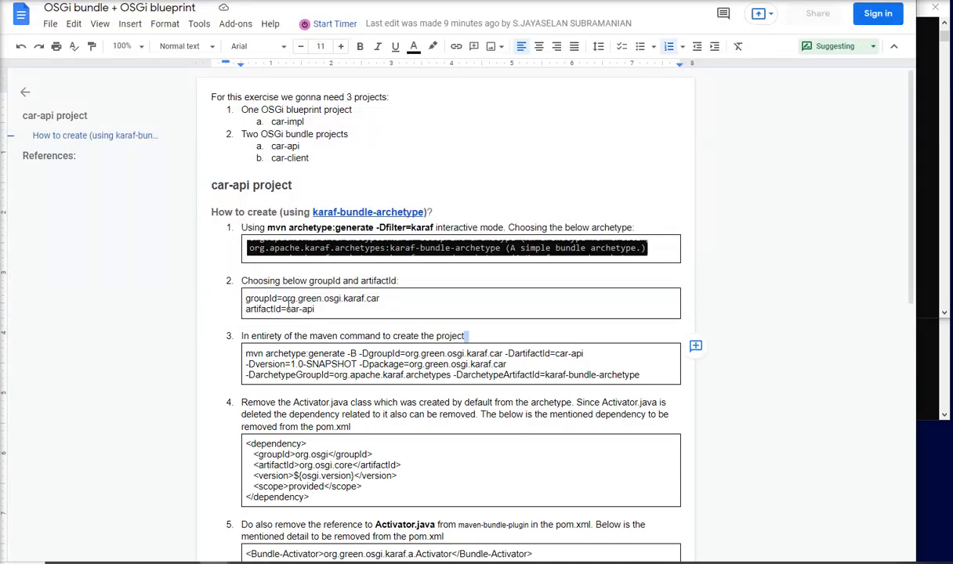
{"action": "double_click", "coordinate": [301, 310]}
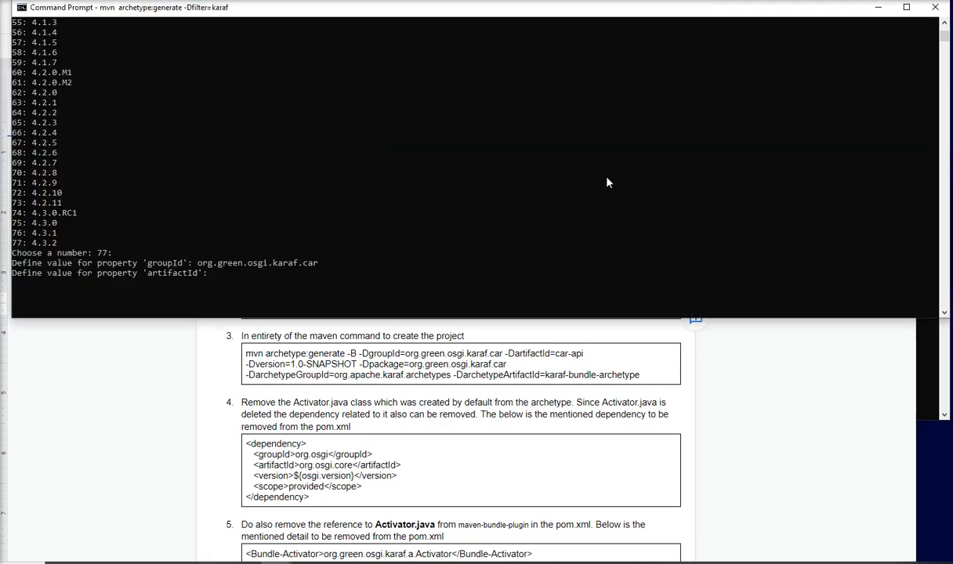
Finish generating the project with artifactId car-api, accepting defaults and confirming with Y
{"action": "type", "text": "car-api"}
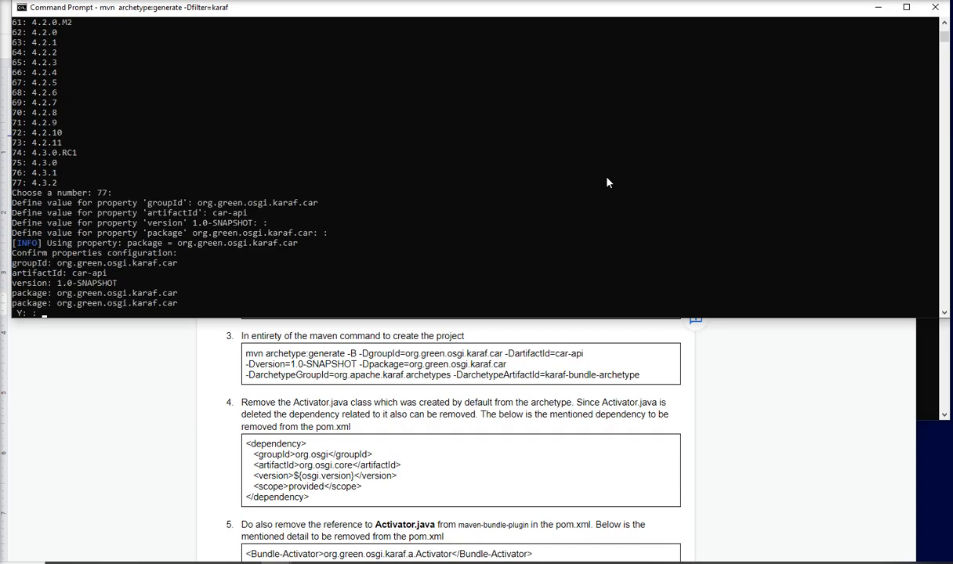
{"action": "type", "text": "Y"}
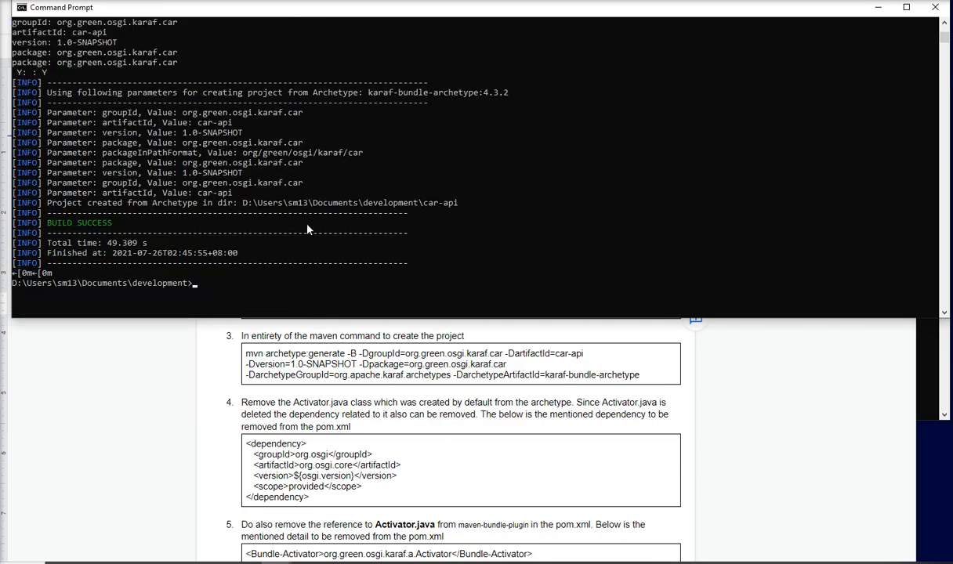
Move into car-api, open its folder in Explorer and bring up pom.xml in Notepad++
{"action": "type", "text": "cd"}
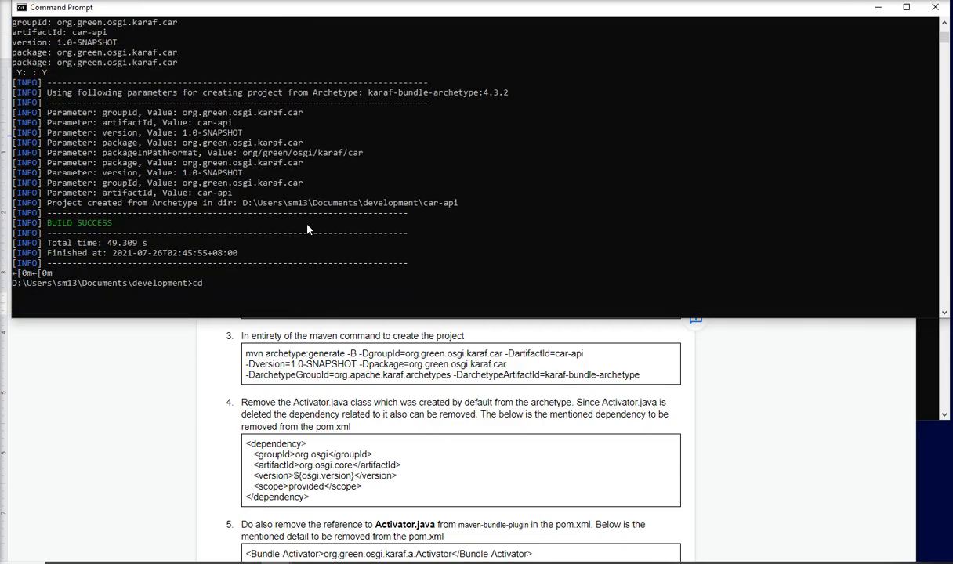
{"action": "type", "text": "car-api"}
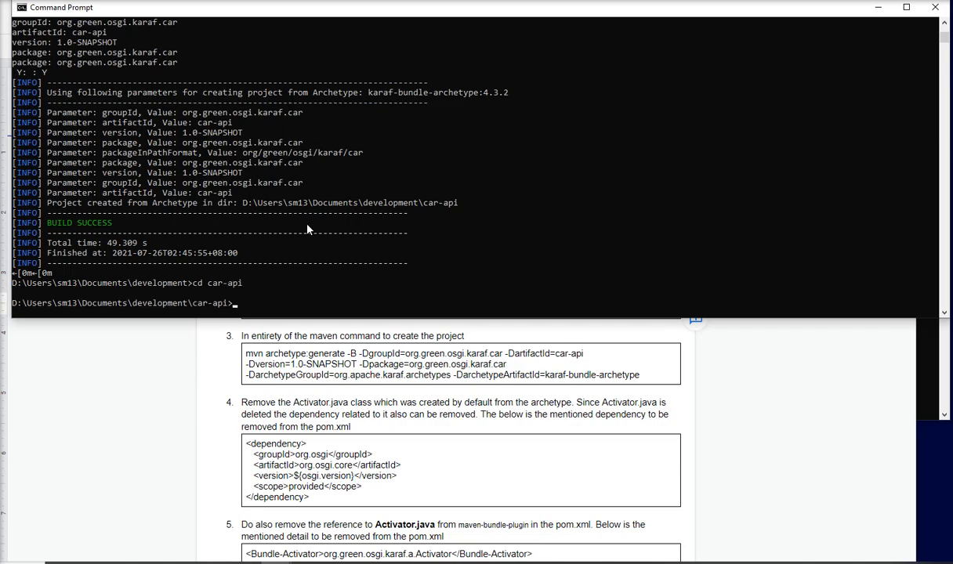
{"action": "type", "text": "start ."}
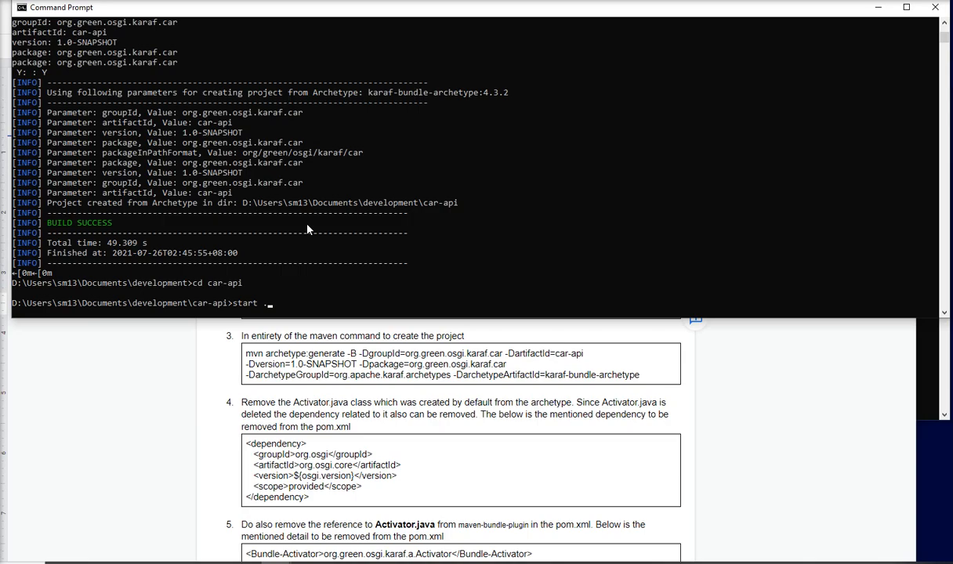
{"action": "key", "text": "enter"}
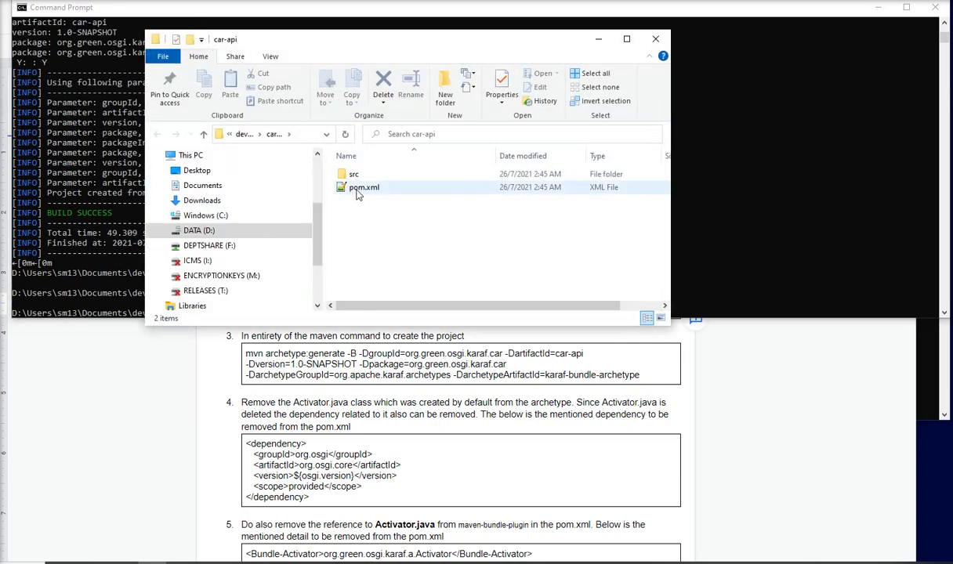
{"action": "right_click", "coordinate": [366, 188]}
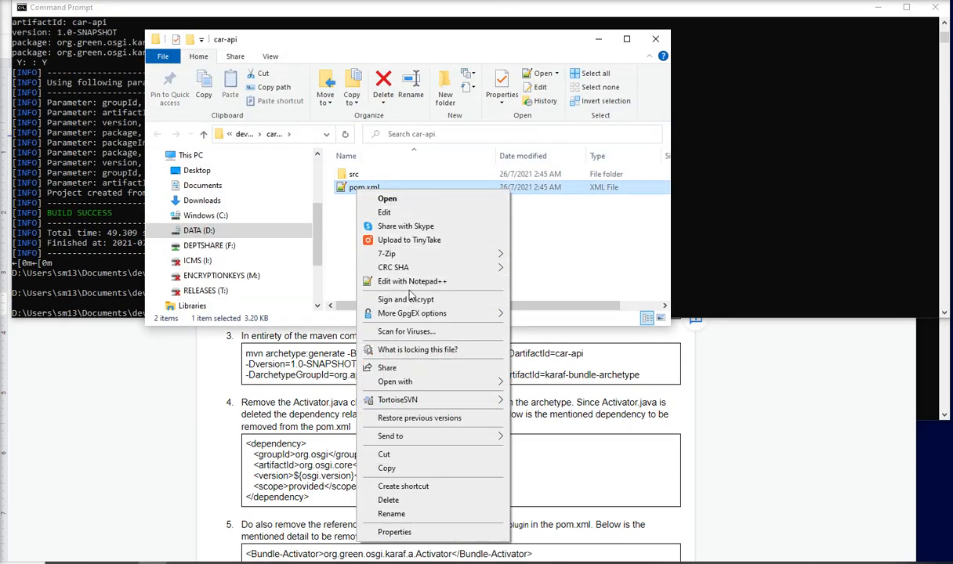
{"action": "left_click", "coordinate": [409, 280]}
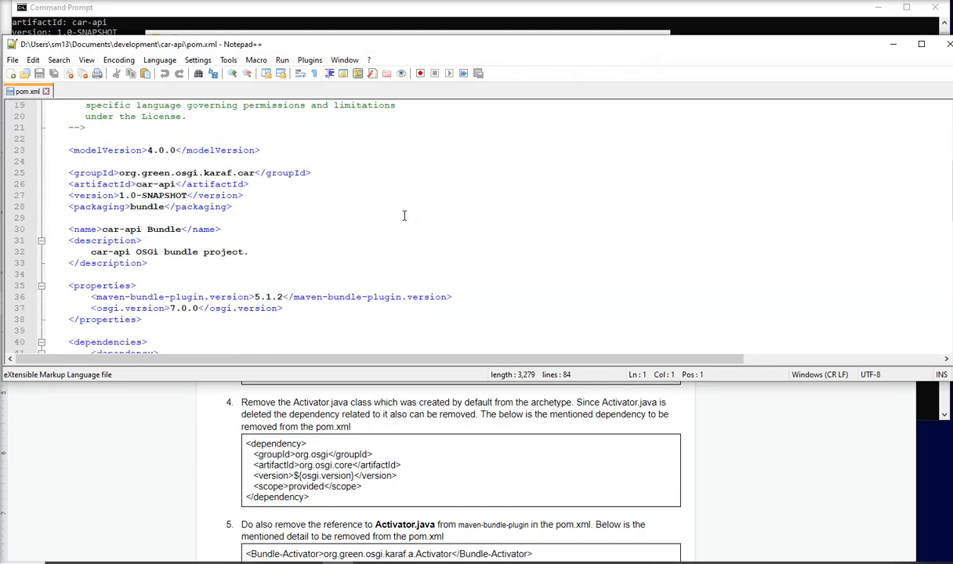
Delete the org.osgi osgi.core dependency block and the osgi.version property line from pom.xml
{"action": "scroll", "scroll_direction": "down", "scroll_amount": 3}
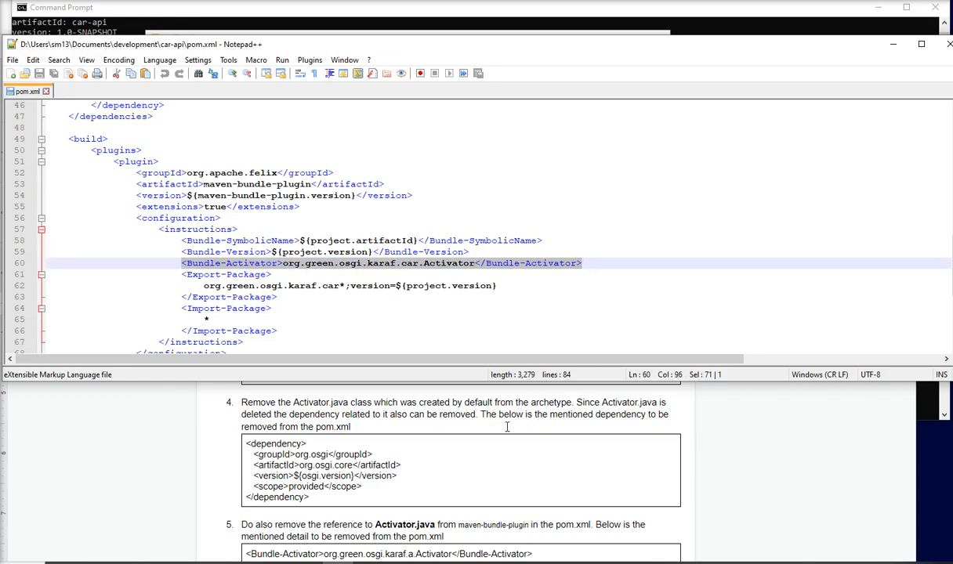
{"action": "mouse_move", "coordinate": [473, 430]}
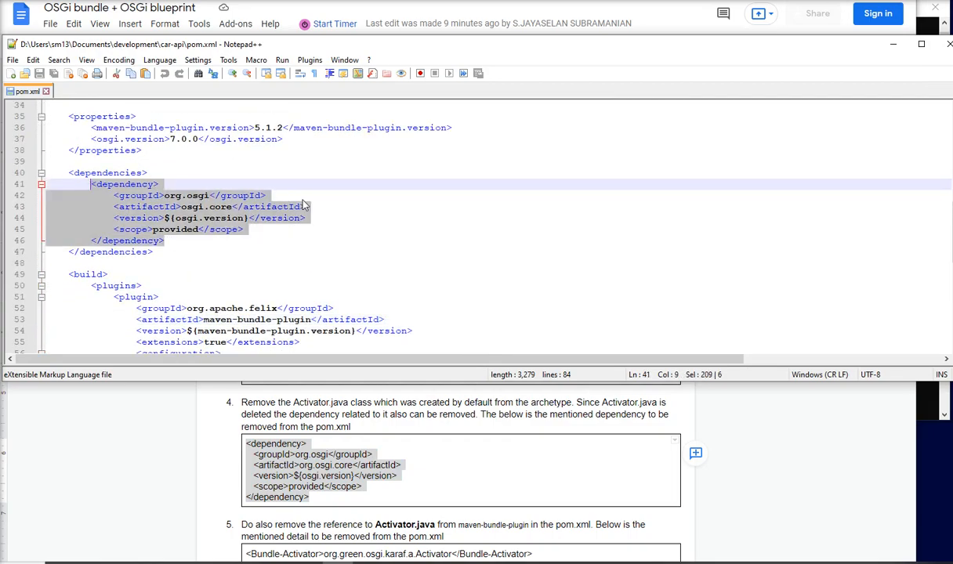
{"action": "key", "text": "Delete"}
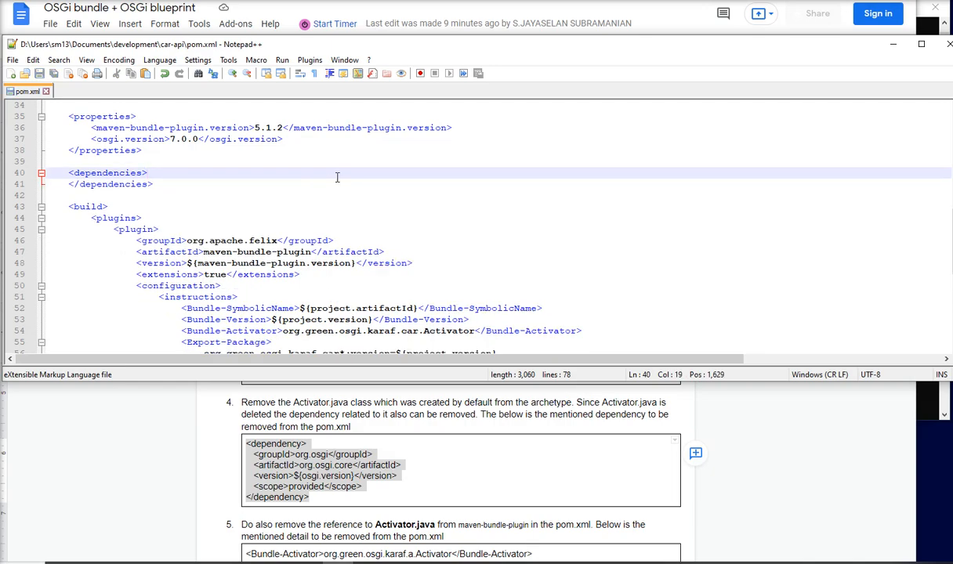
{"action": "left_click", "coordinate": [283, 138]}
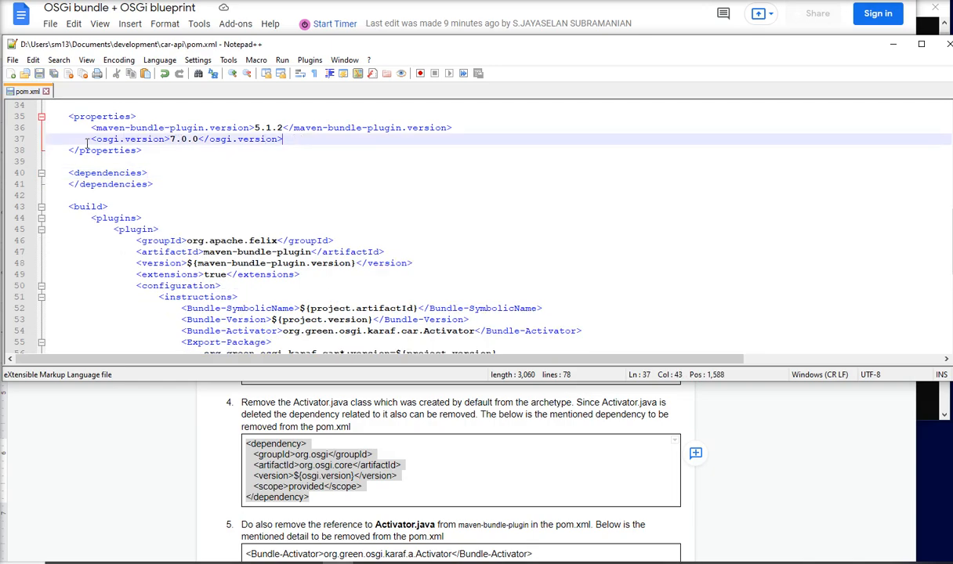
{"action": "key", "text": "Delete"}
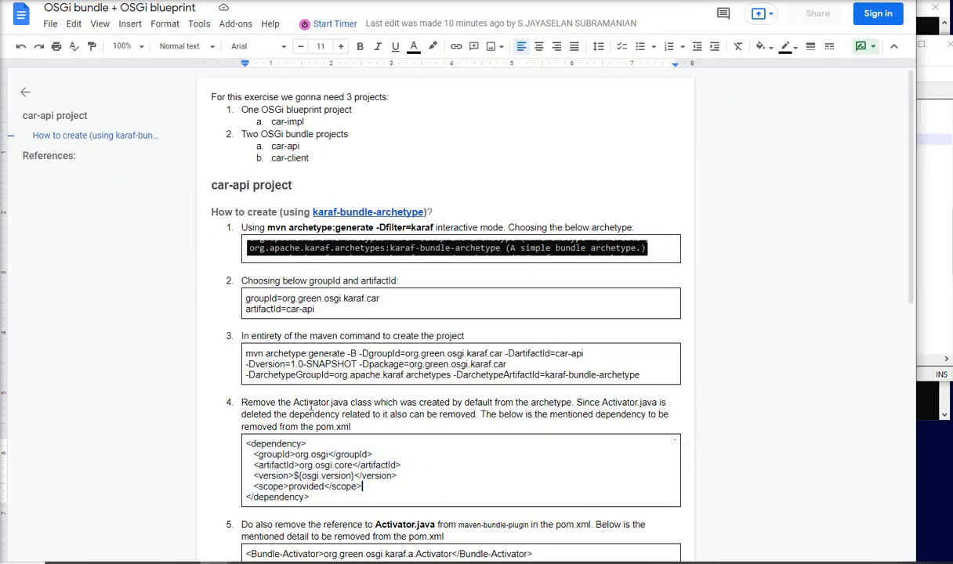
{"action": "double_click", "coordinate": [310, 401]}
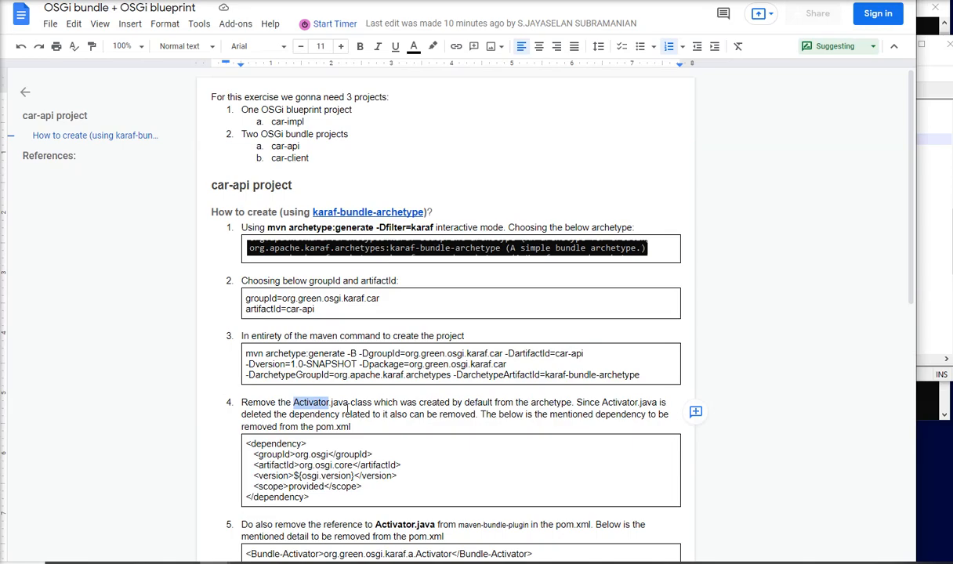
{"action": "scroll", "scroll_direction": "down", "scroll_amount": 3}
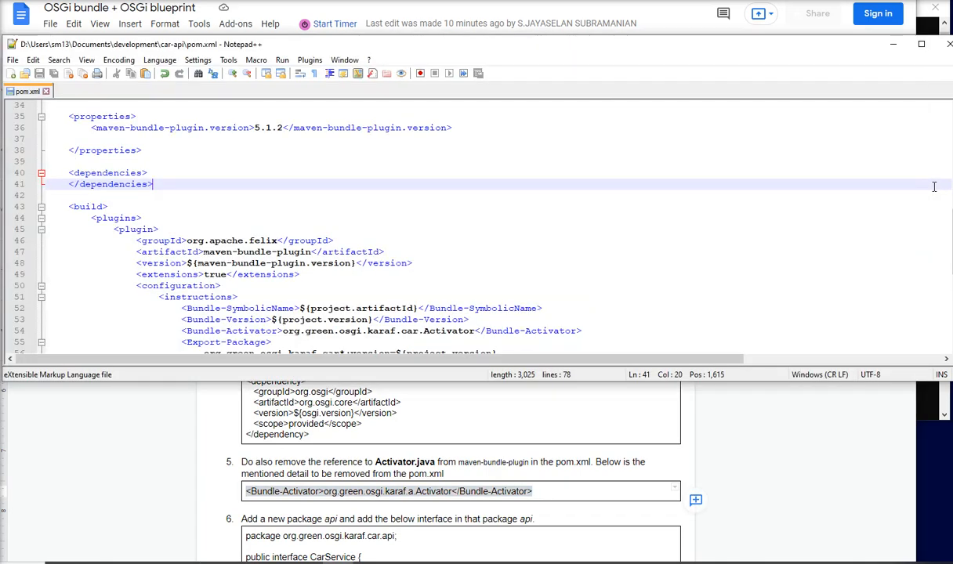
Delete the Bundle-Activator line from the maven-bundle-plugin instructions, leaving no empty line
{"action": "scroll", "scroll_direction": "down", "scroll_amount": 3}
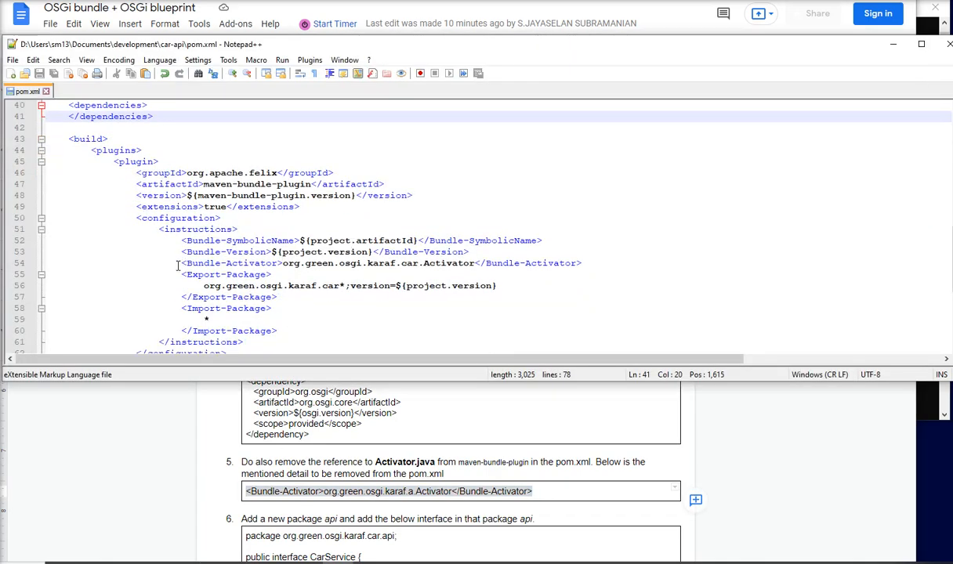
{"action": "left_click", "coordinate": [584, 264]}
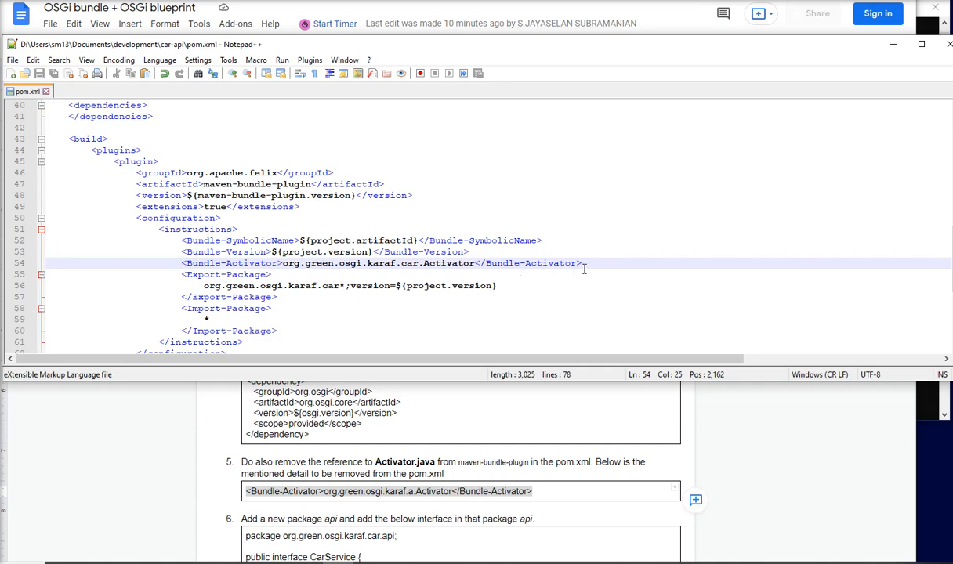
{"action": "key", "text": "Delete"}
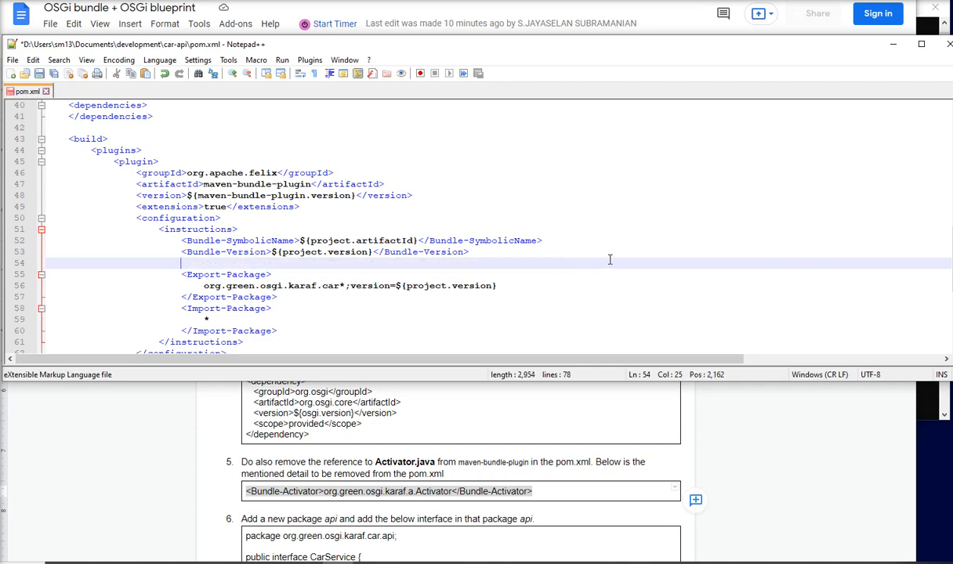
{"action": "key", "text": "Backspace"}
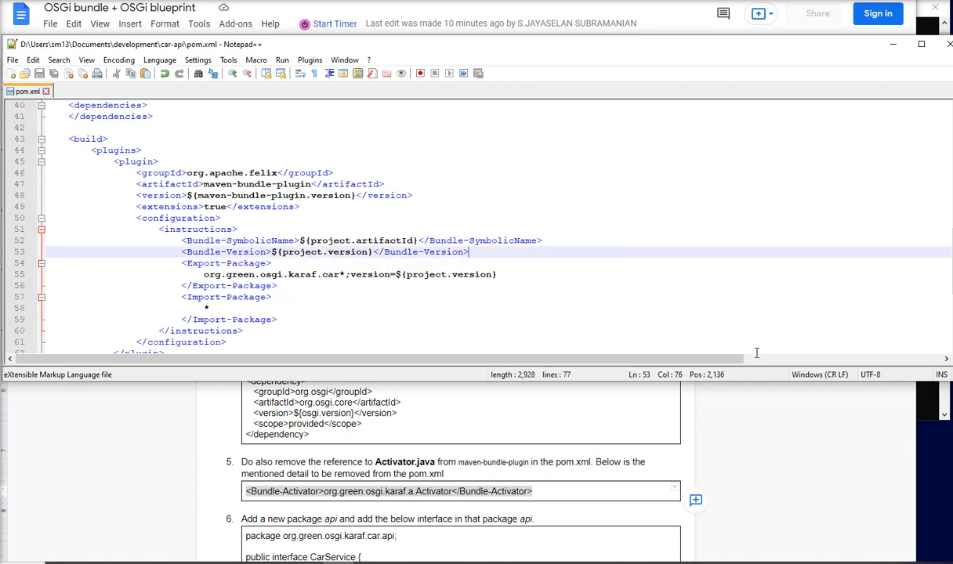
{"action": "mouse_move", "coordinate": [456, 424]}
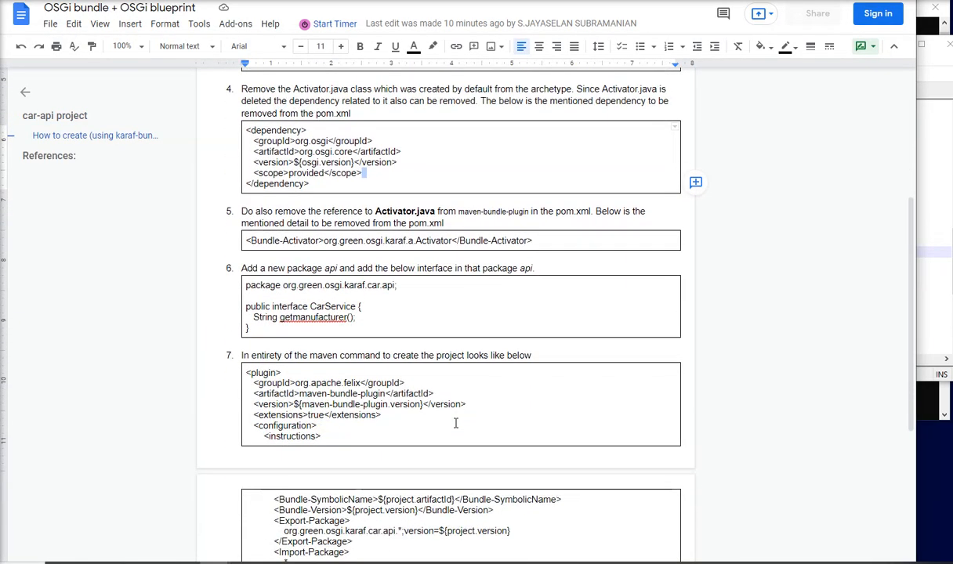
Select the step 7 maven-bundle-plugin configuration block in the Google Docs guide
{"action": "scroll", "scroll_direction": "down", "scroll_amount": 3}
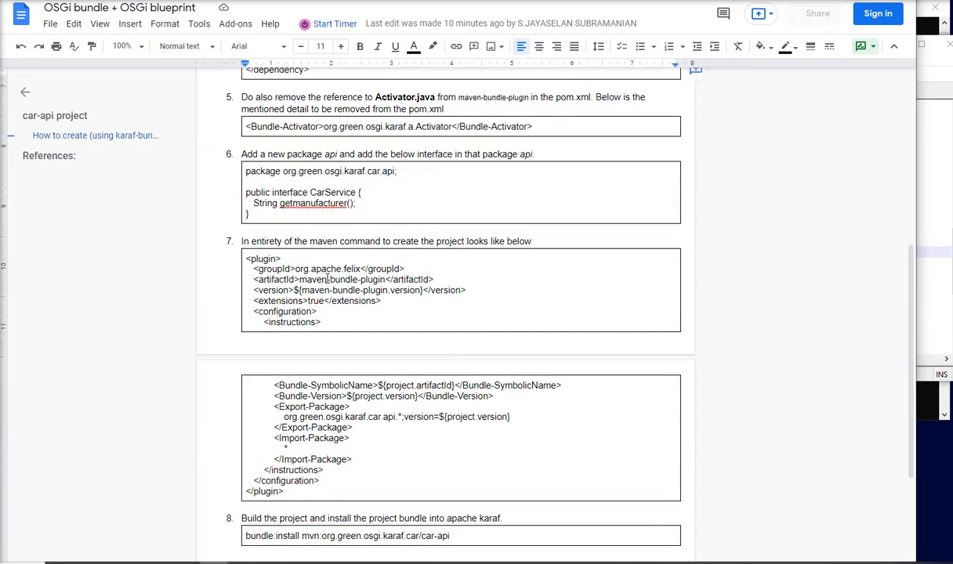
{"action": "scroll", "scroll_direction": "down", "scroll_amount": 3}
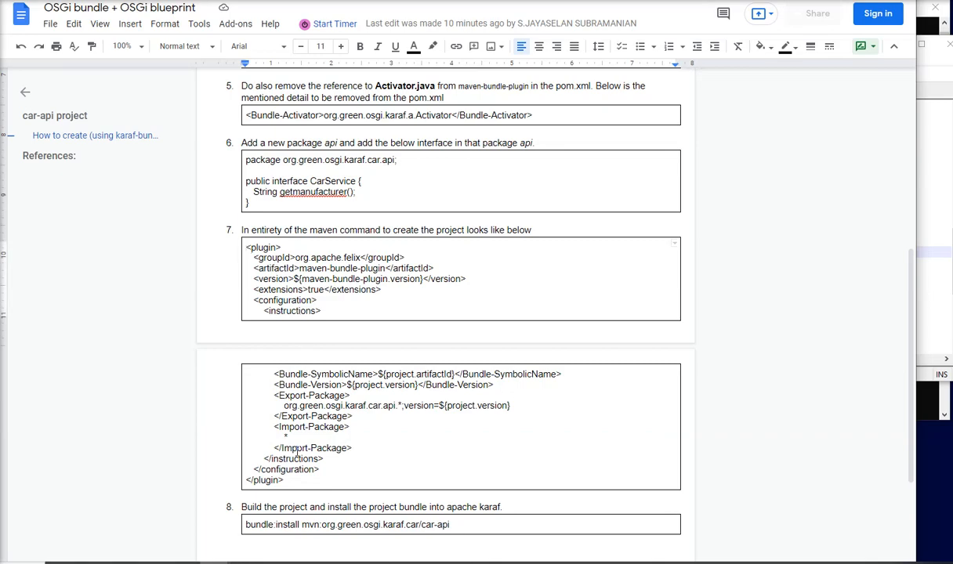
{"action": "left_click_drag", "start_coordinate": [246, 248], "coordinate": [283, 480]}
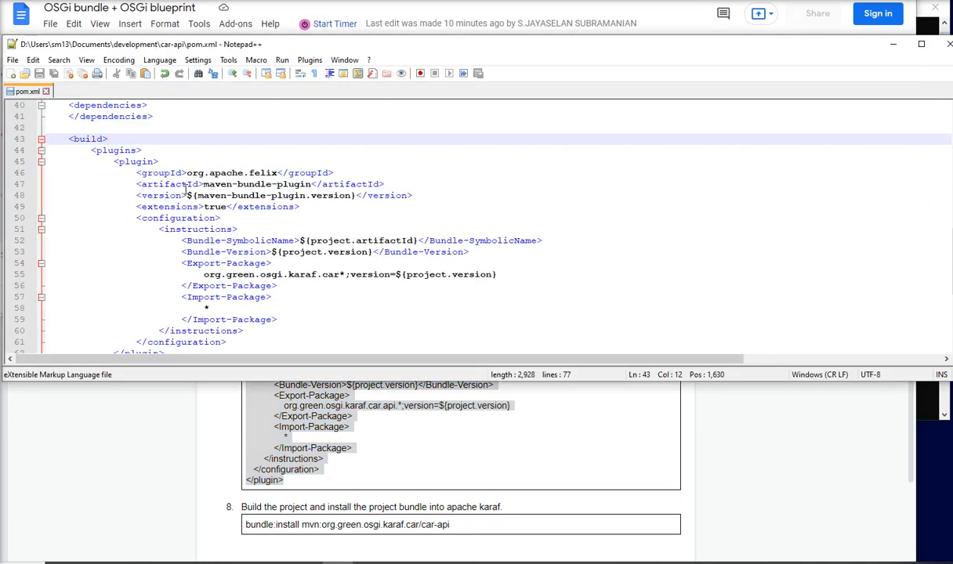
Scroll through pom.xml's maven-bundle-plugin instructions block to compare it with the guide
{"action": "scroll", "scroll_direction": "down", "scroll_amount": 3}
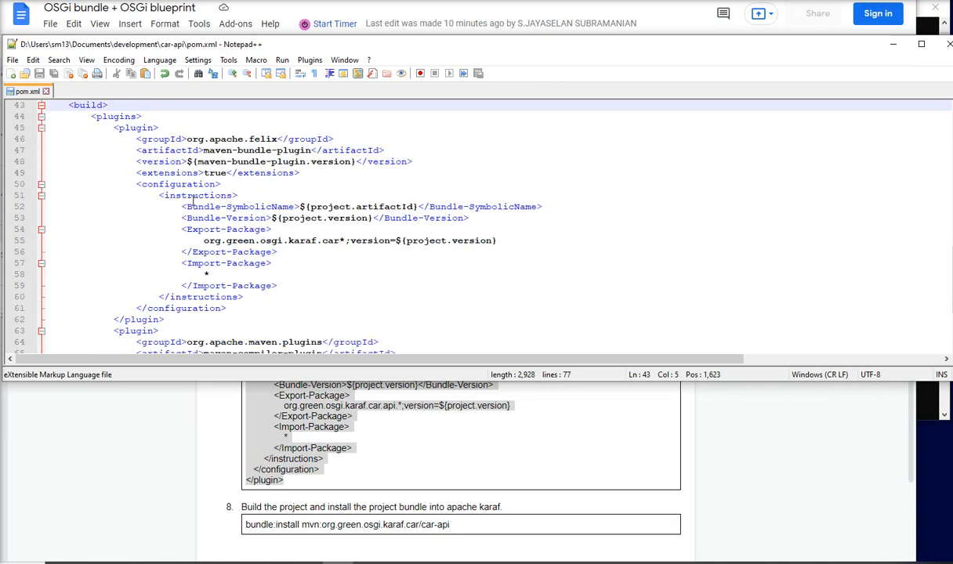
{"action": "scroll", "scroll_direction": "down", "scroll_amount": 3}
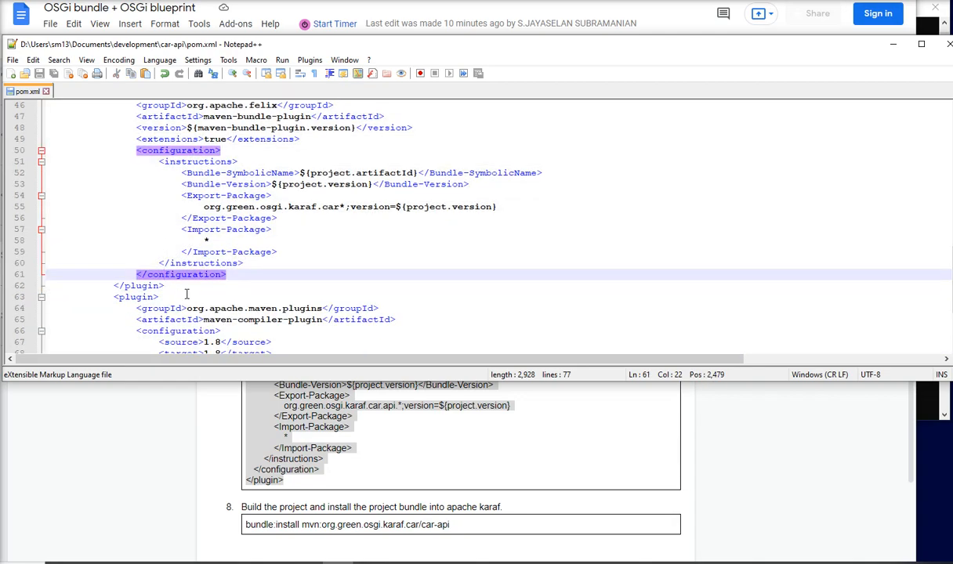
{"action": "scroll", "scroll_direction": "up", "scroll_amount": 3}
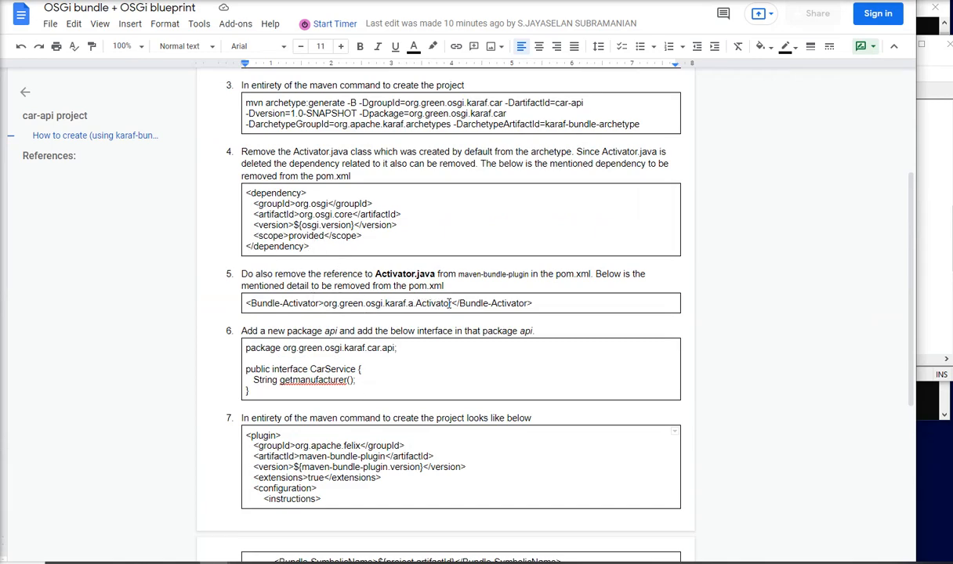
Descend through src/main/java/org/green/osgi/karaf/car in File Explorer
{"action": "double_click", "coordinate": [433, 304]}
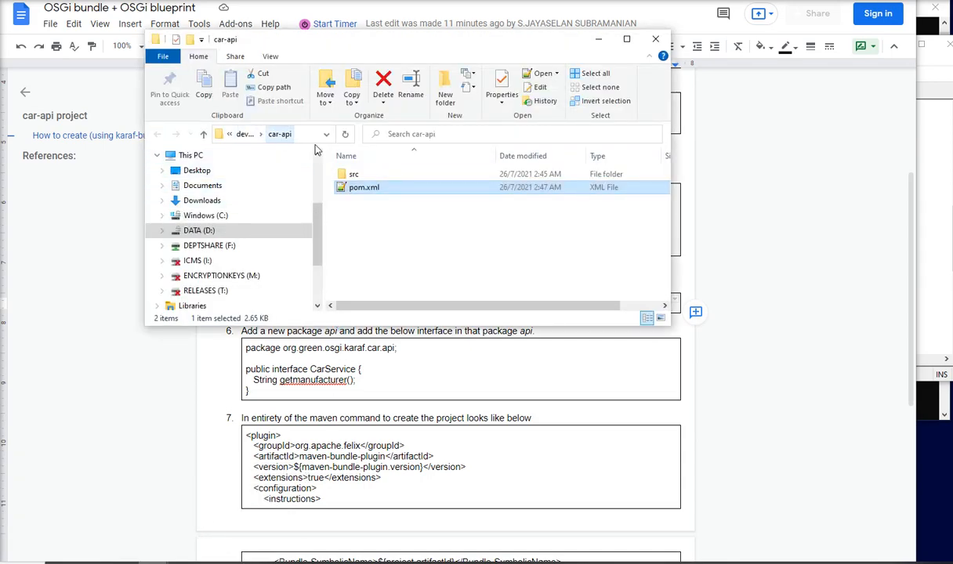
{"action": "double_click", "coordinate": [346, 172]}
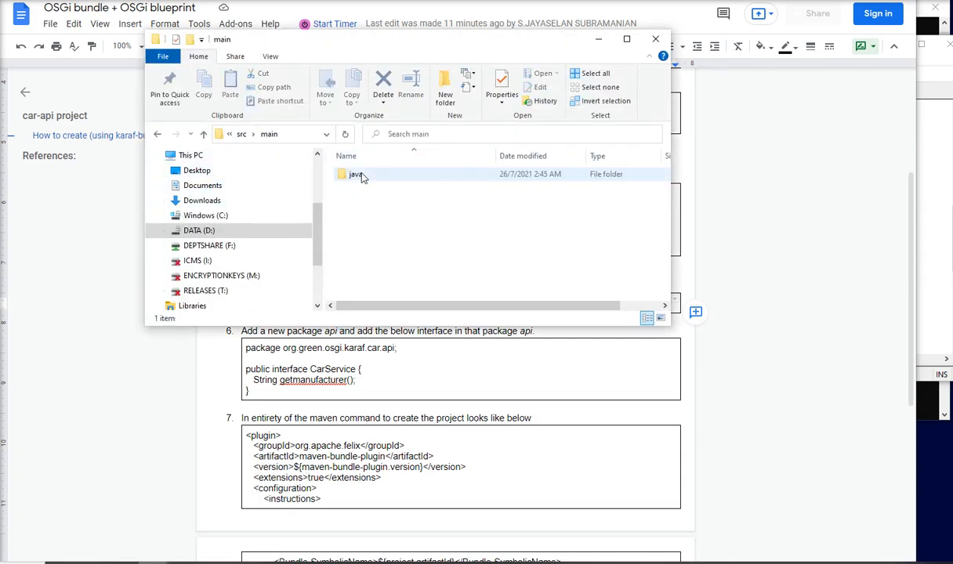
{"action": "double_click", "coordinate": [351, 174]}
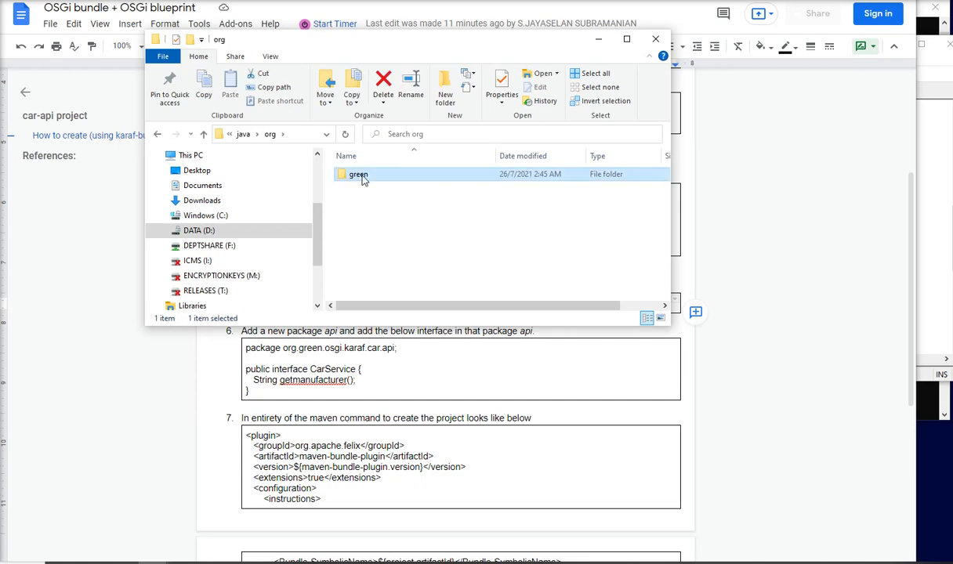
{"action": "double_click", "coordinate": [356, 174]}
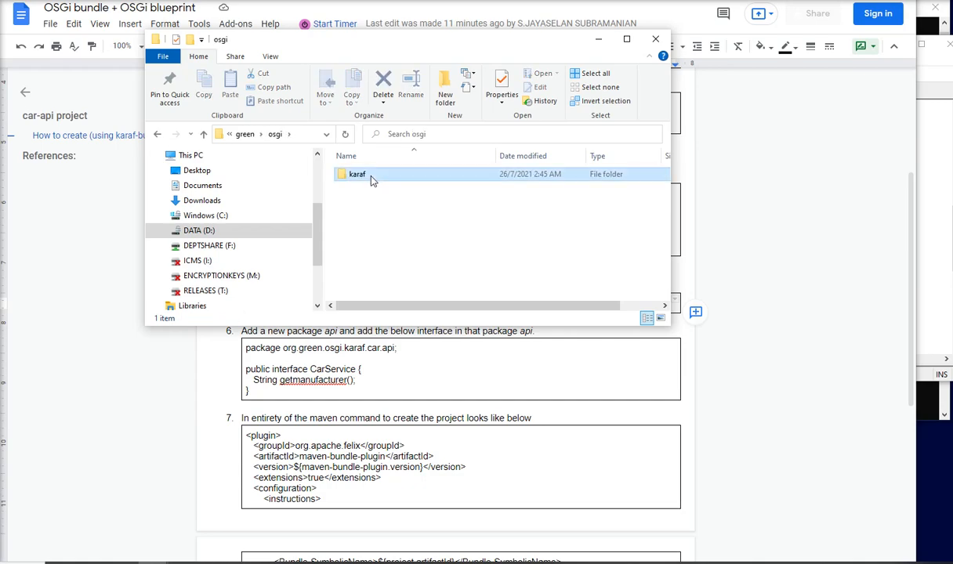
{"action": "double_click", "coordinate": [355, 174]}
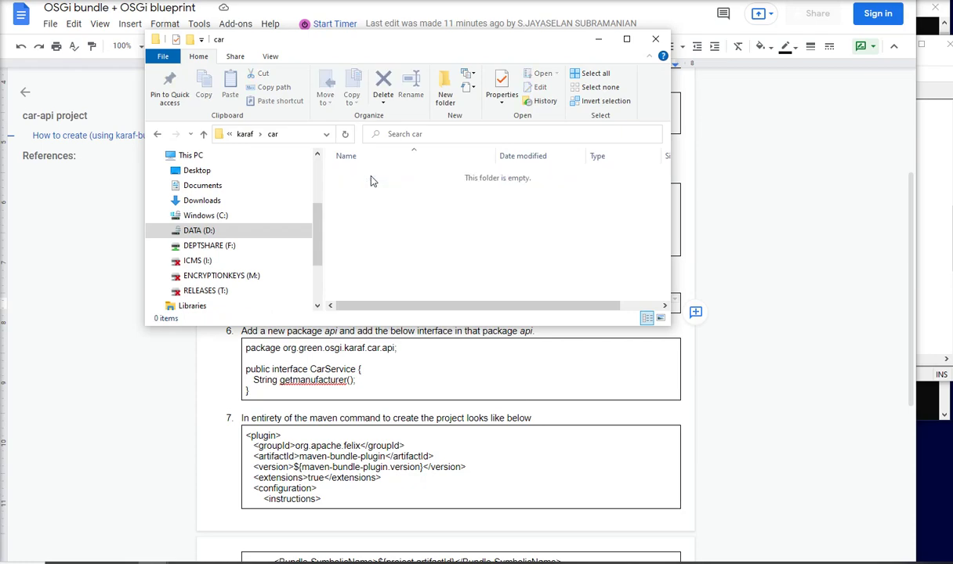
Create a new folder named api inside car and enter it
{"action": "left_click", "coordinate": [446, 85]}
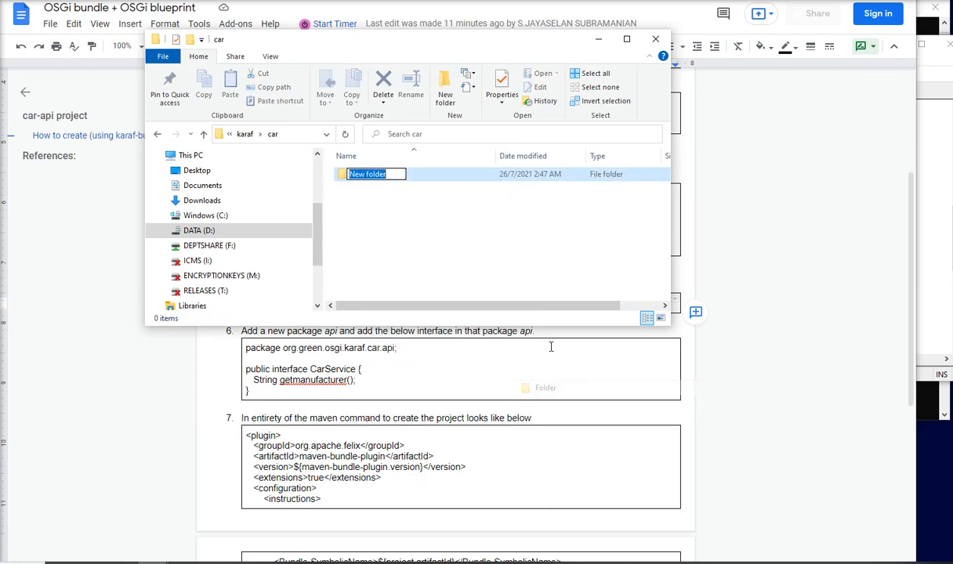
{"action": "type", "text": "api"}
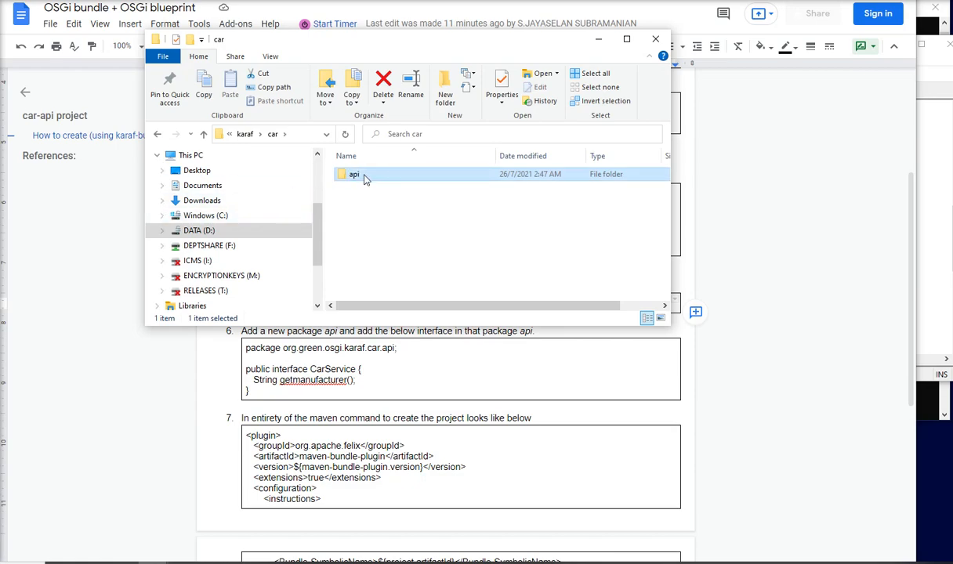
{"action": "double_click", "coordinate": [352, 174]}
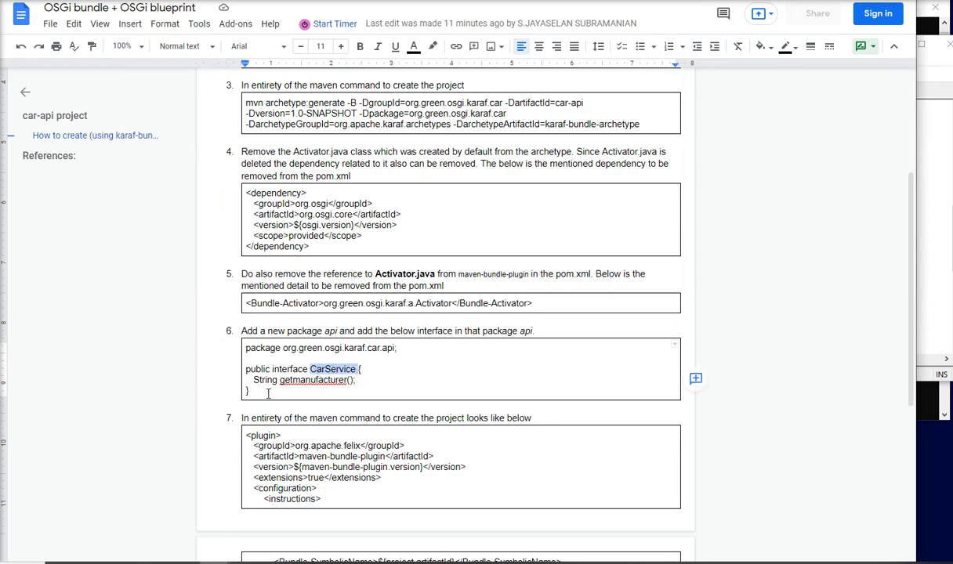
Select the guide's CarService code, create CarService.java as a new text document in api and open it
{"action": "left_click_drag", "start_coordinate": [245, 348], "coordinate": [251, 389]}
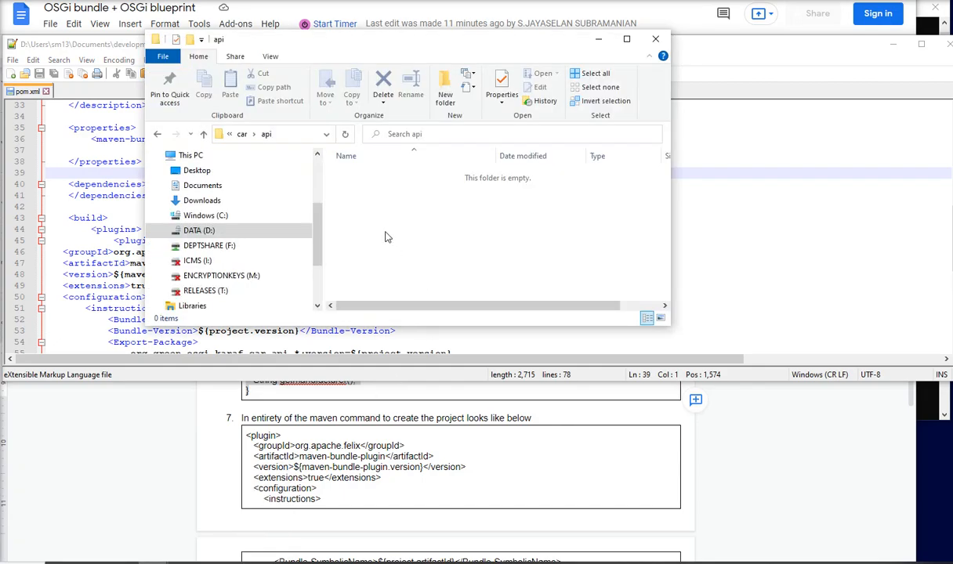
{"action": "right_click", "coordinate": [387, 237]}
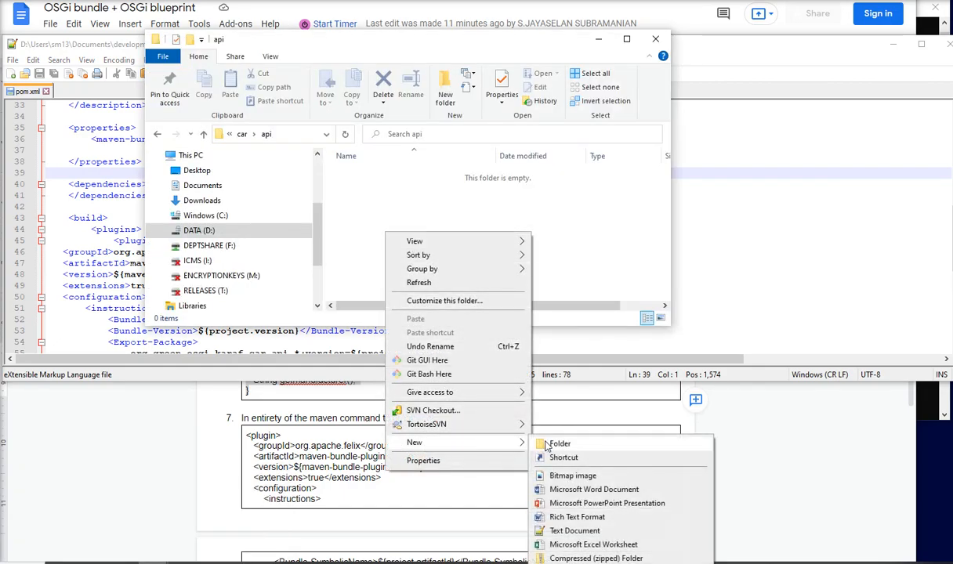
{"action": "left_click", "coordinate": [558, 444]}
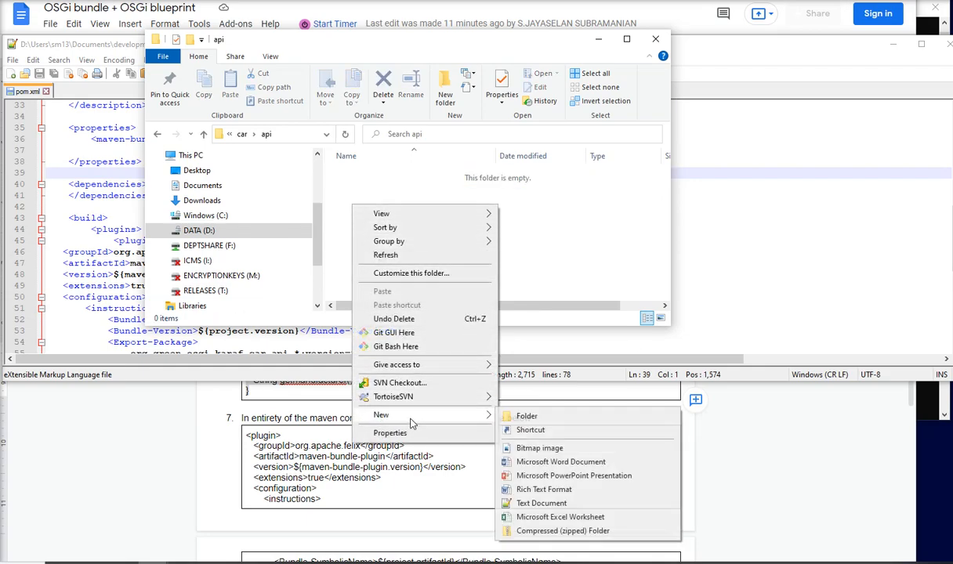
{"action": "left_click", "coordinate": [536, 503]}
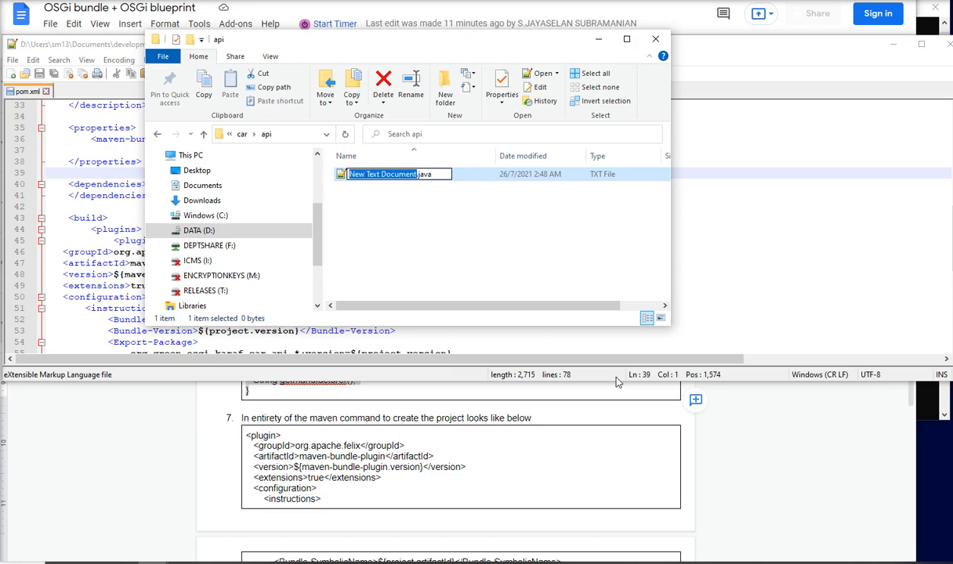
{"action": "type", "text": "CarService.java"}
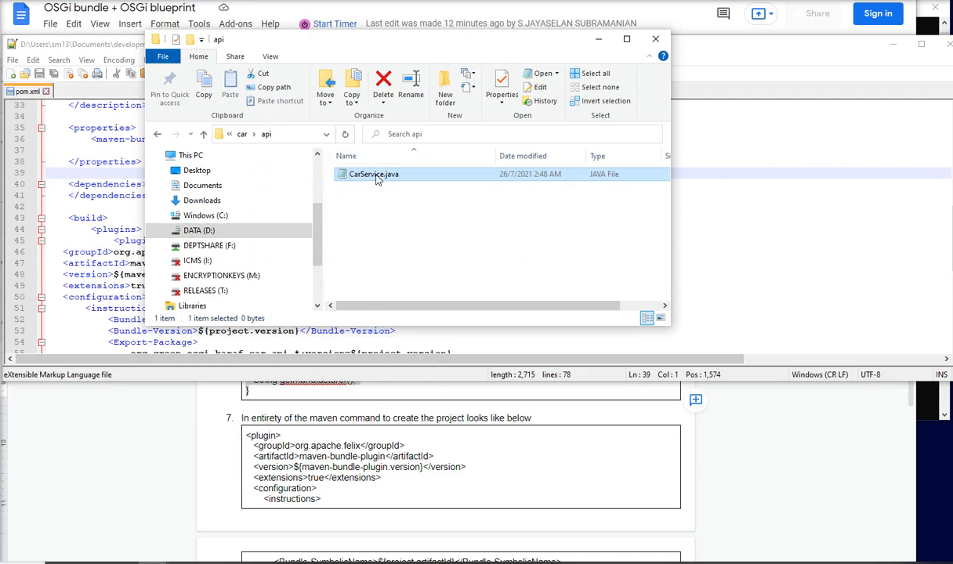
{"action": "double_click", "coordinate": [373, 173]}
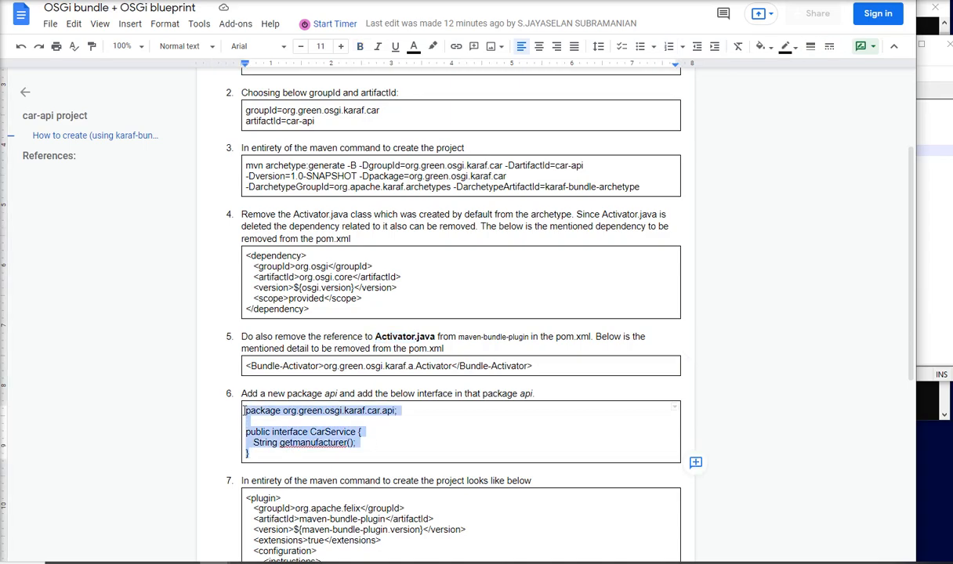
Scroll the guide to step 8's bundle install command and the References list
{"action": "scroll", "scroll_direction": "down", "scroll_amount": 3}
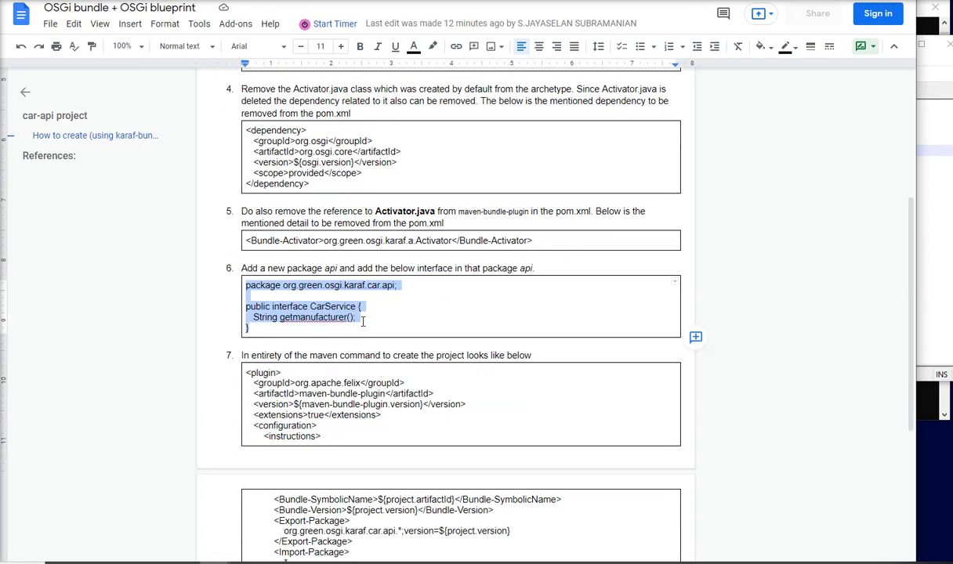
{"action": "scroll", "scroll_direction": "down", "scroll_amount": 3}
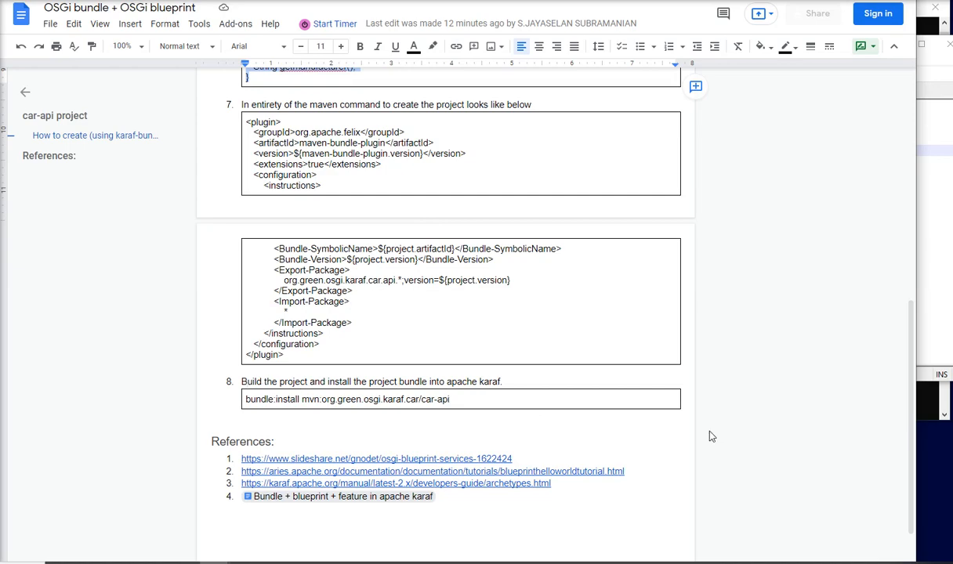
{"action": "mouse_move", "coordinate": [933, 25]}
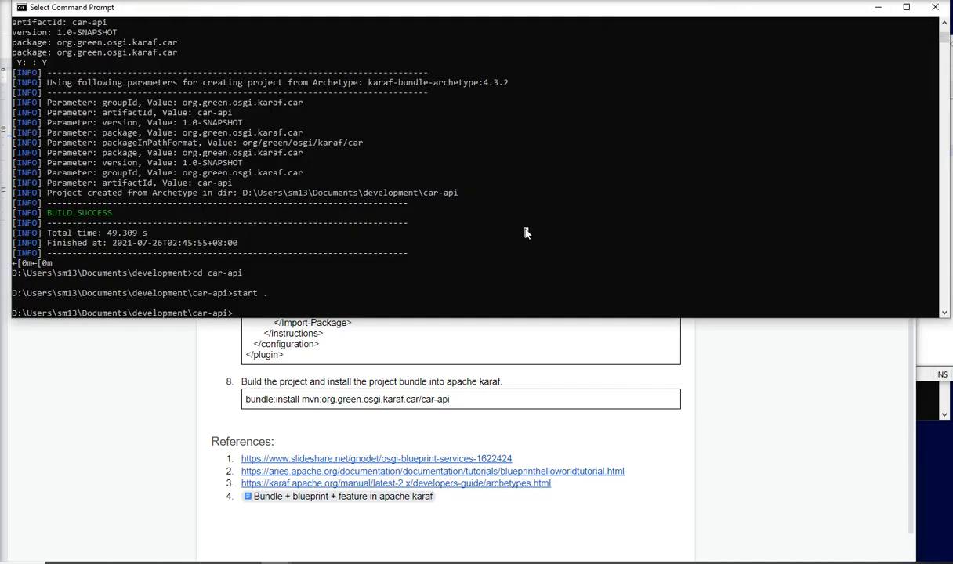
Run mvn clean install on car-api and start karaf from the apache-karaf-4.3.3\bin prompt
{"action": "type", "text": "mvn clean instal"}
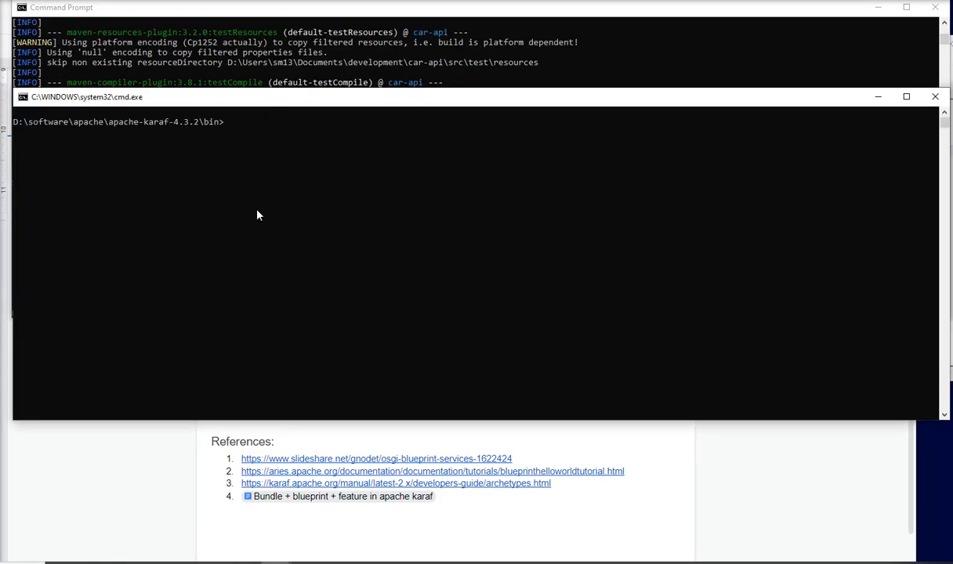
{"action": "type", "text": "kara"}
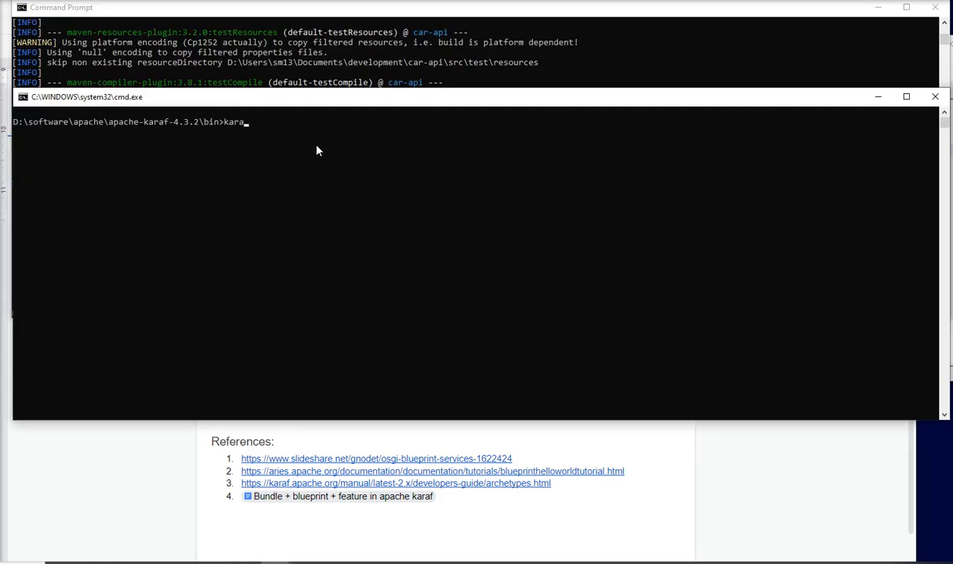